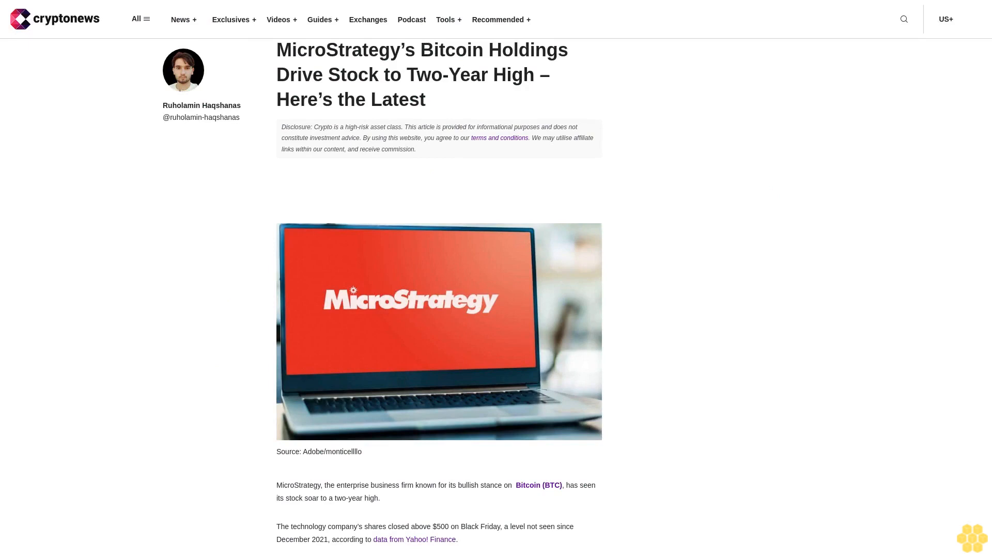
scroll("down", 3)
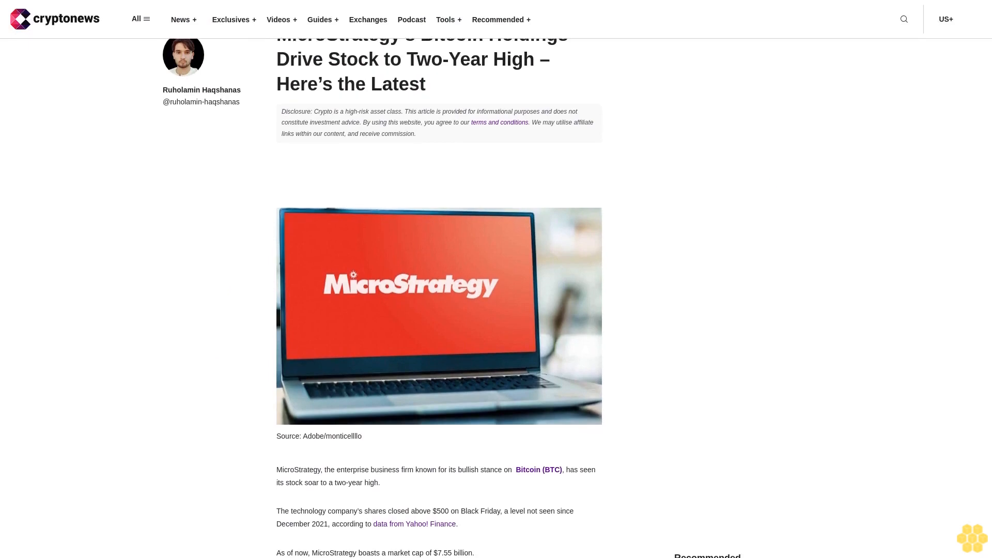
scroll("down", 3)
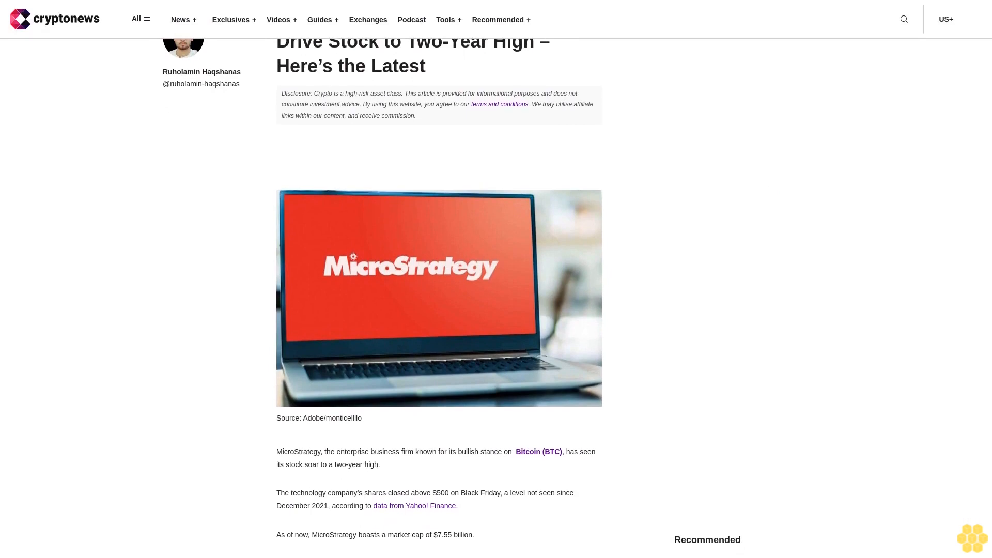
scroll("down", 3)
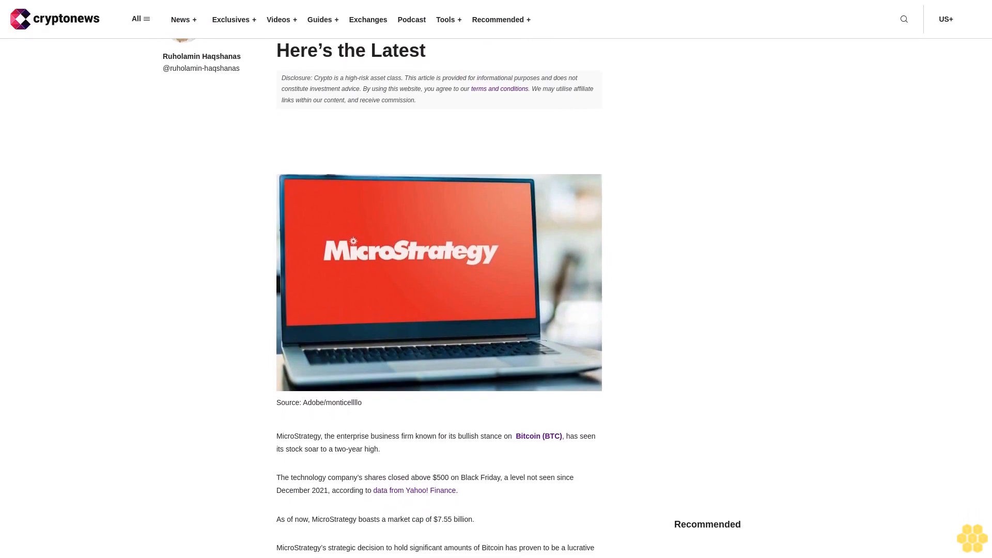
scroll("down", 3)
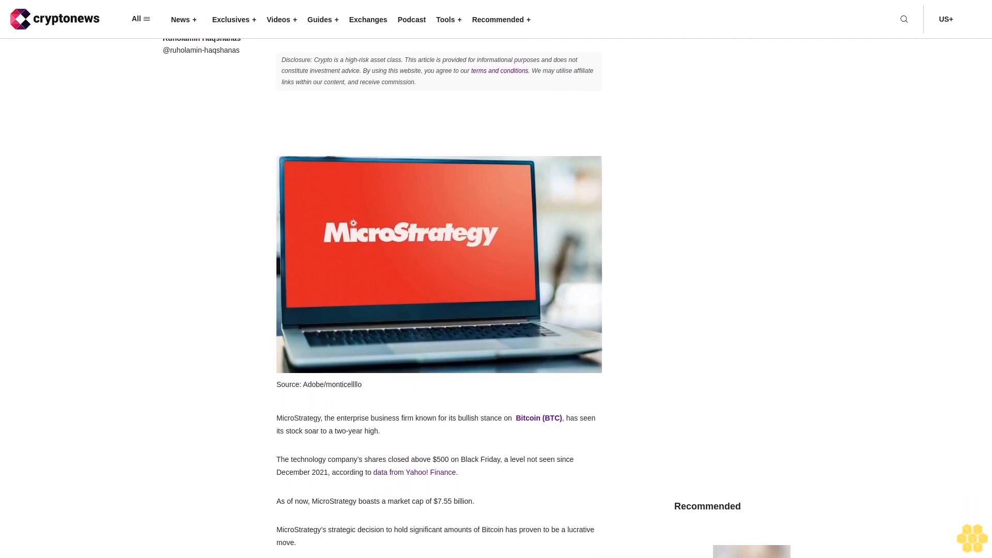
scroll("down", 3)
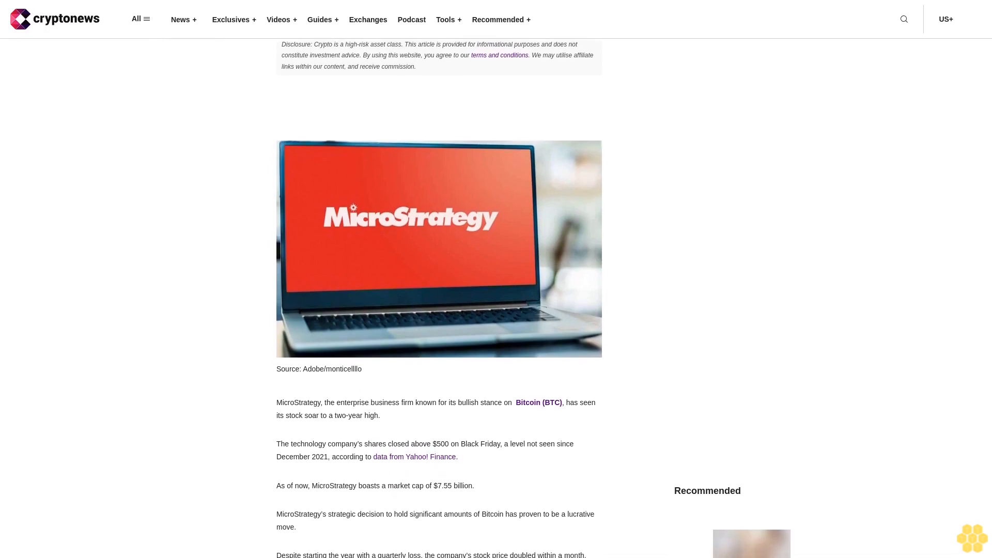
scroll("down", 3)
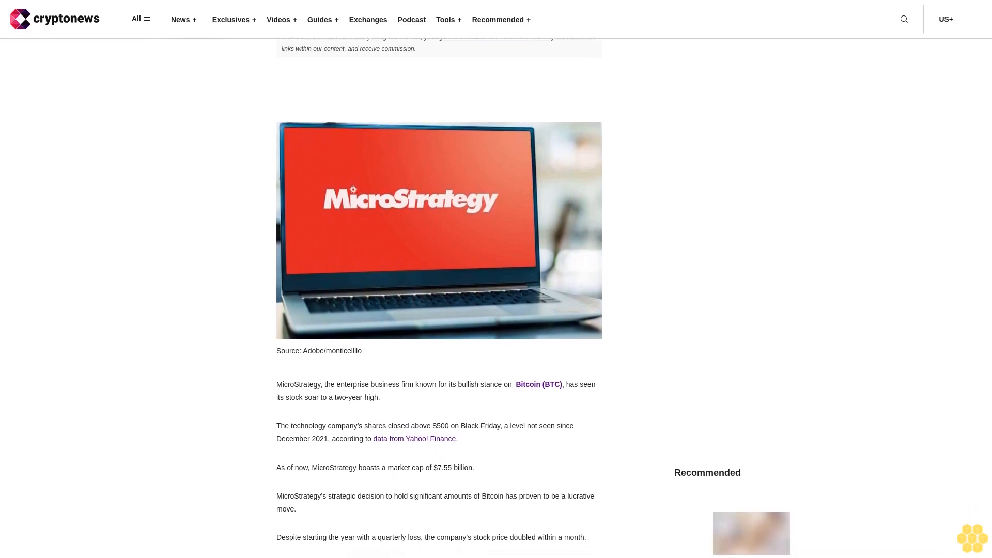
scroll("down", 3)
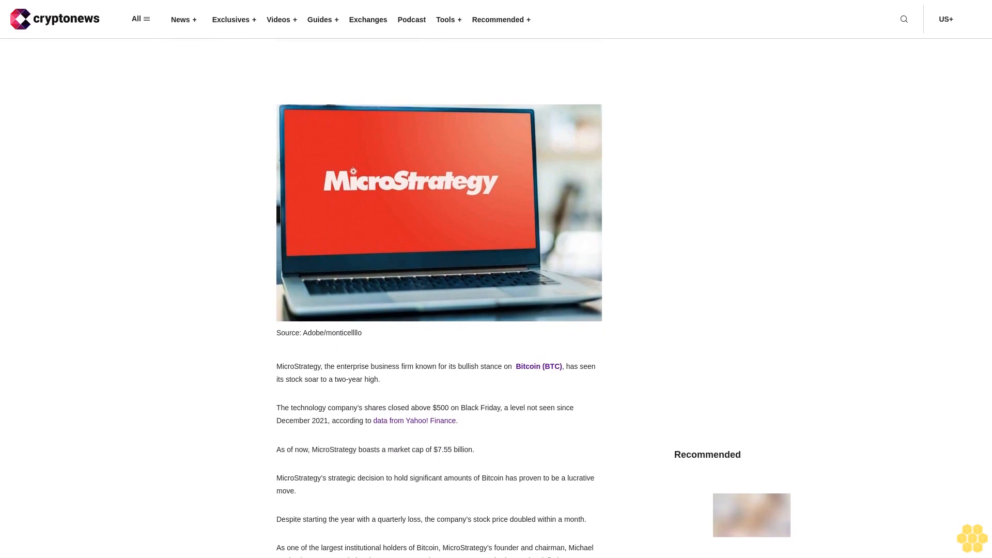
scroll("up", 3)
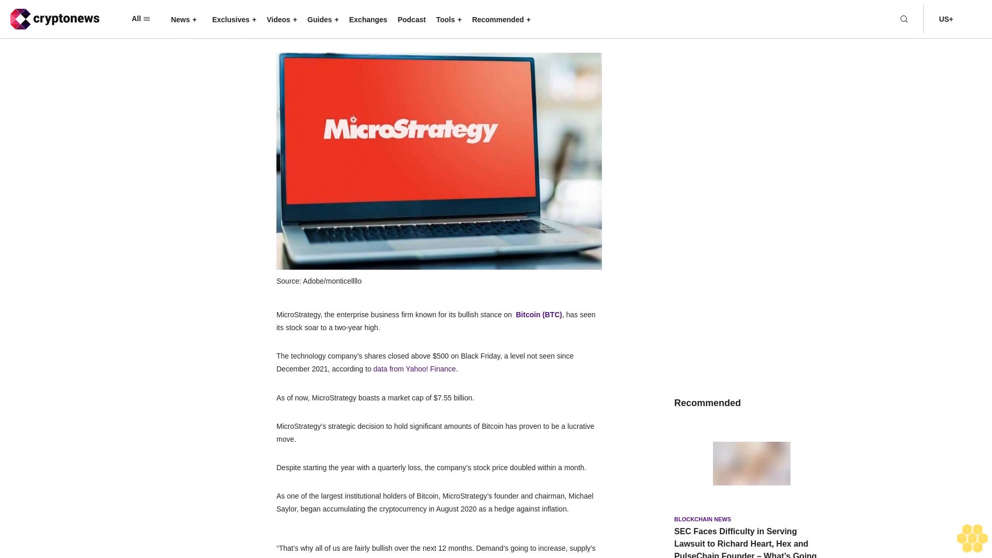
scroll("down", 3)
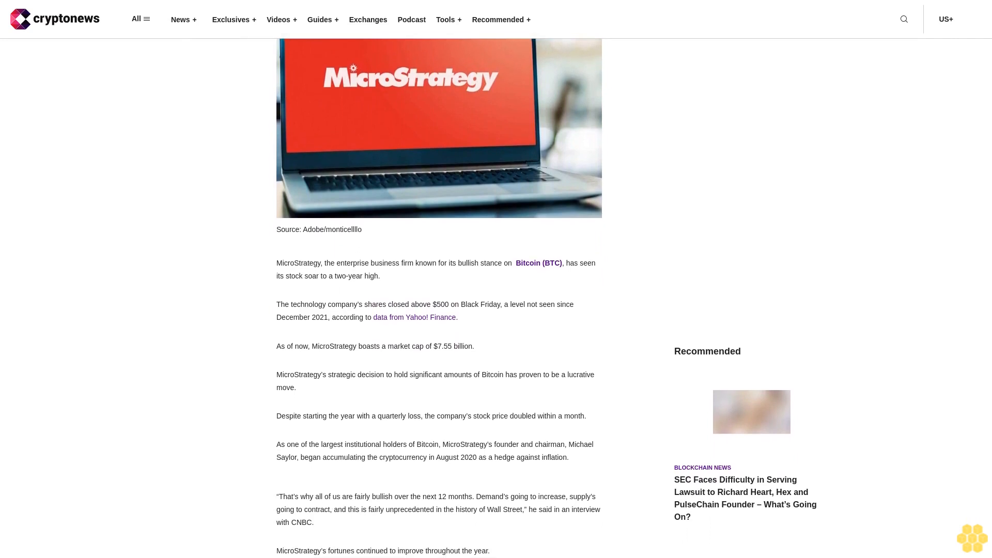
scroll("up", 3)
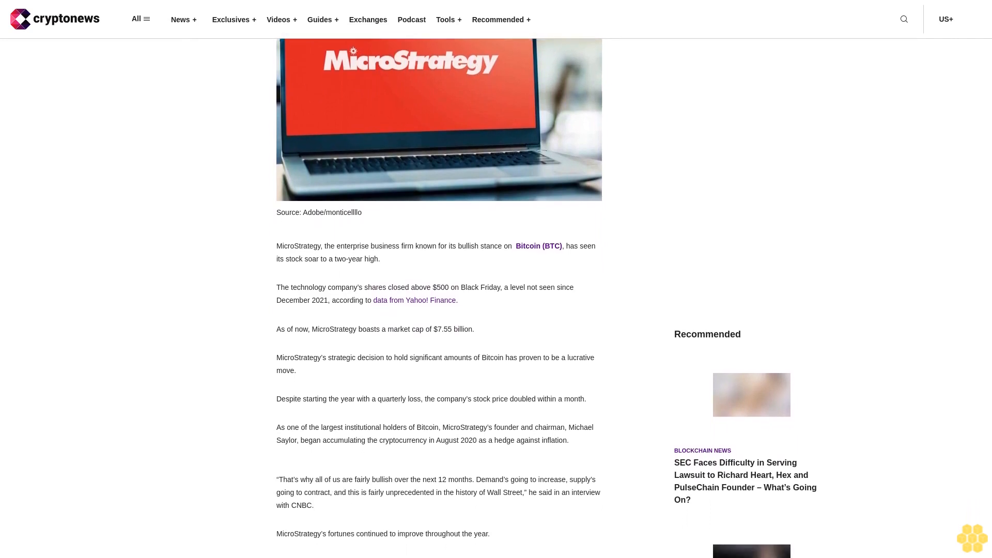
scroll("down", 3)
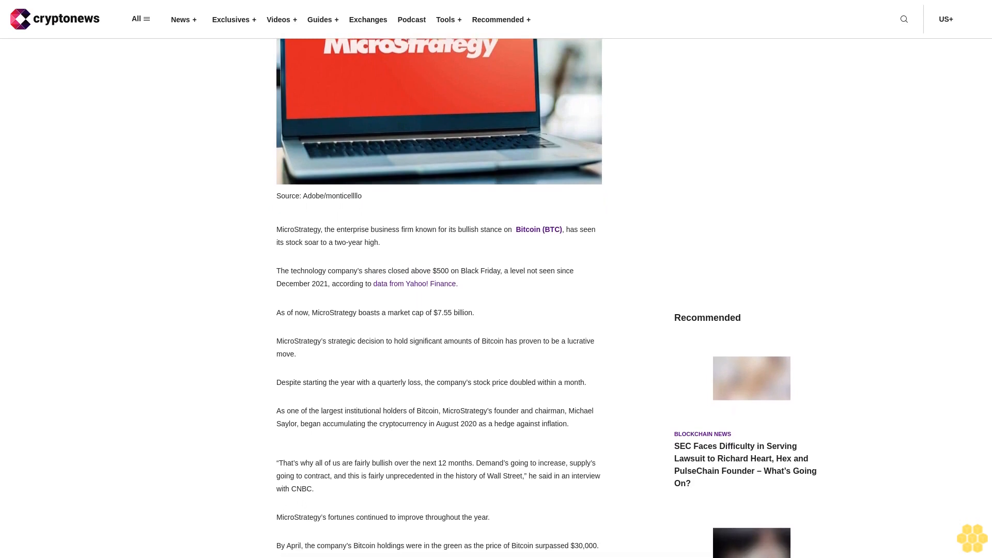
scroll("down", 3)
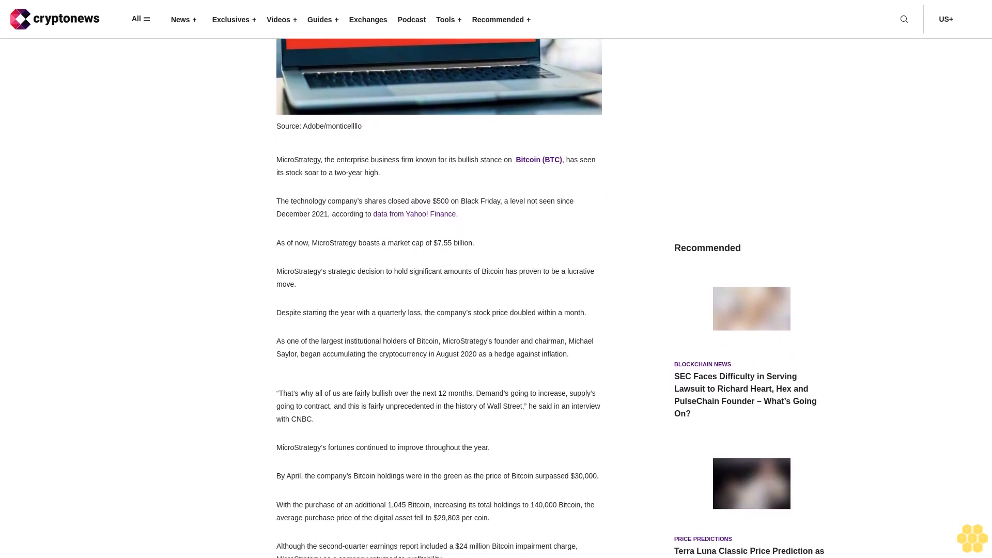
scroll("down", 3)
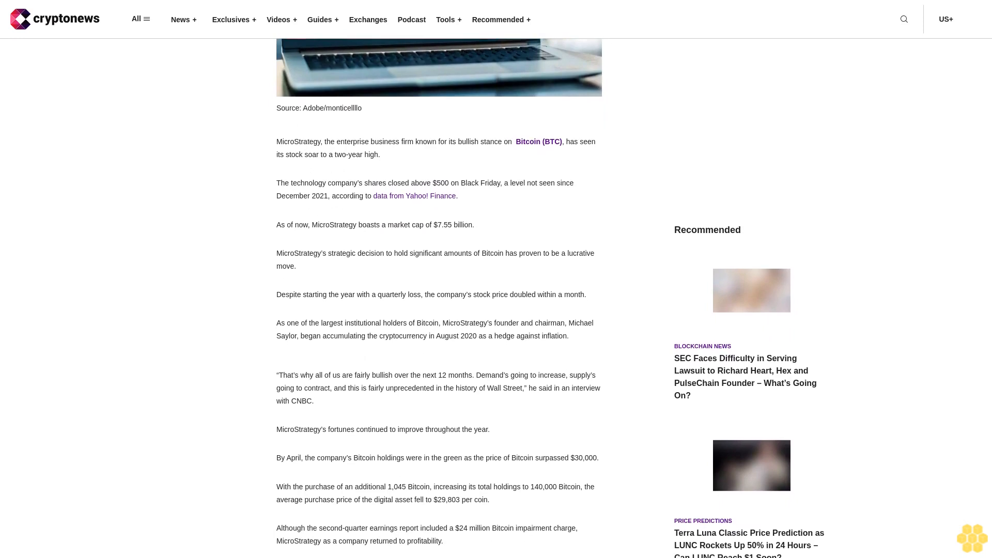
scroll("down", 3)
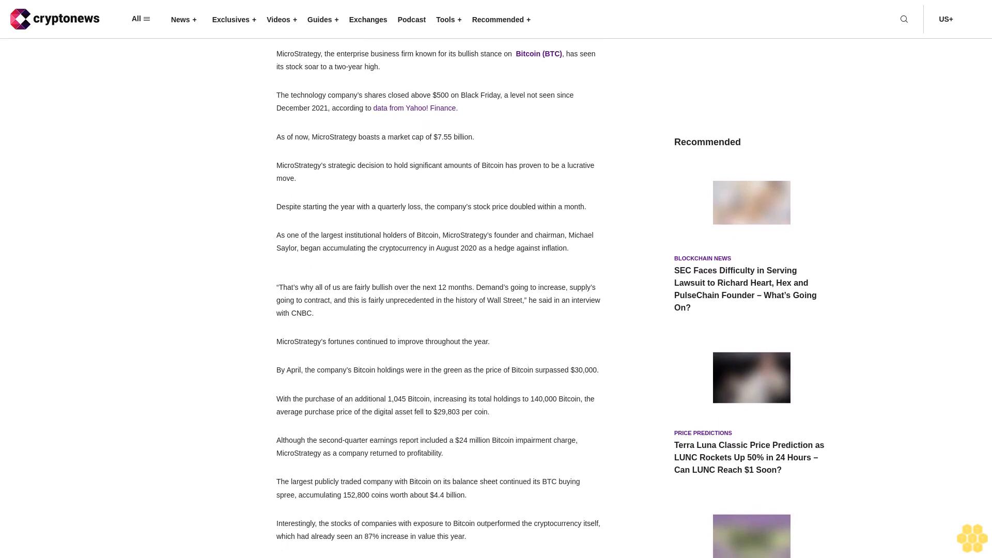
scroll("down", 3)
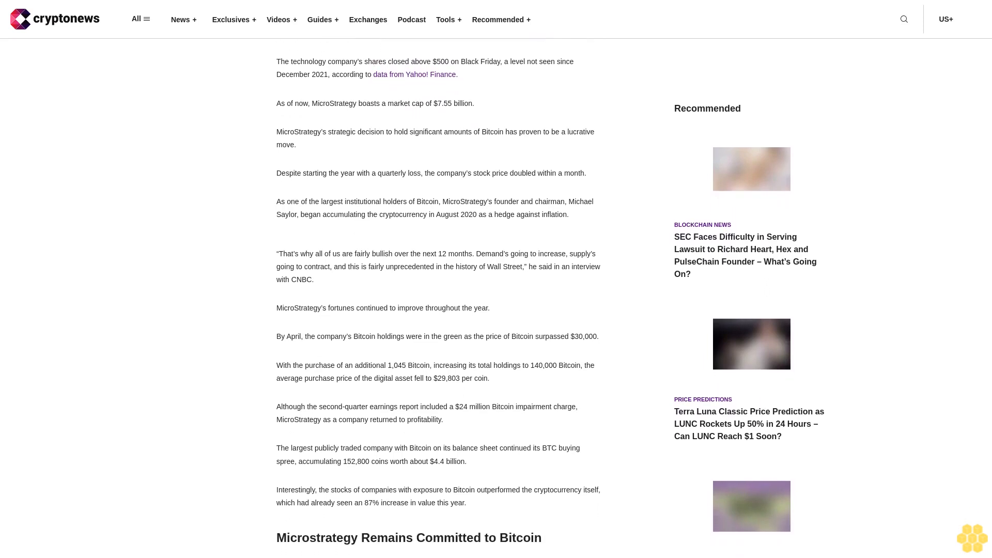
scroll("down", 3)
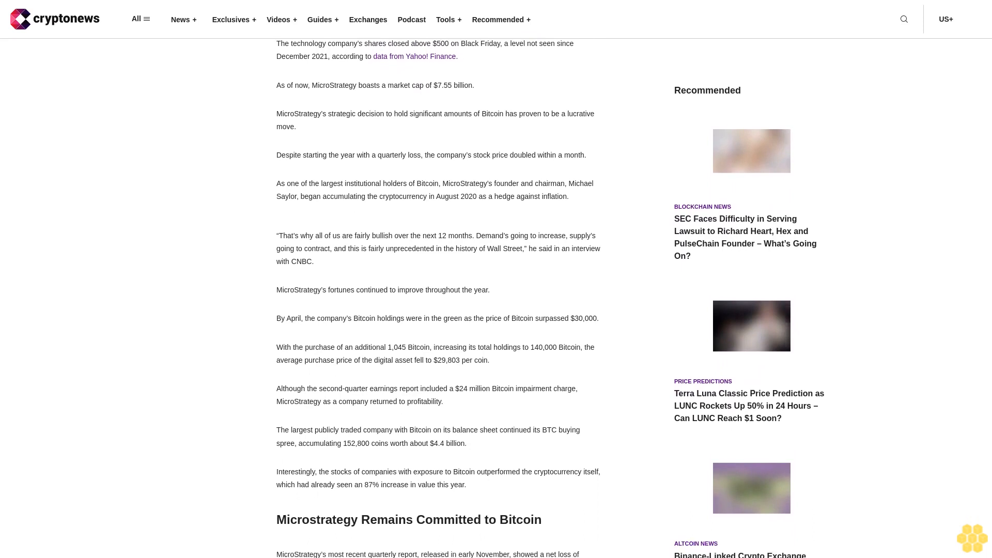
scroll("down", 3)
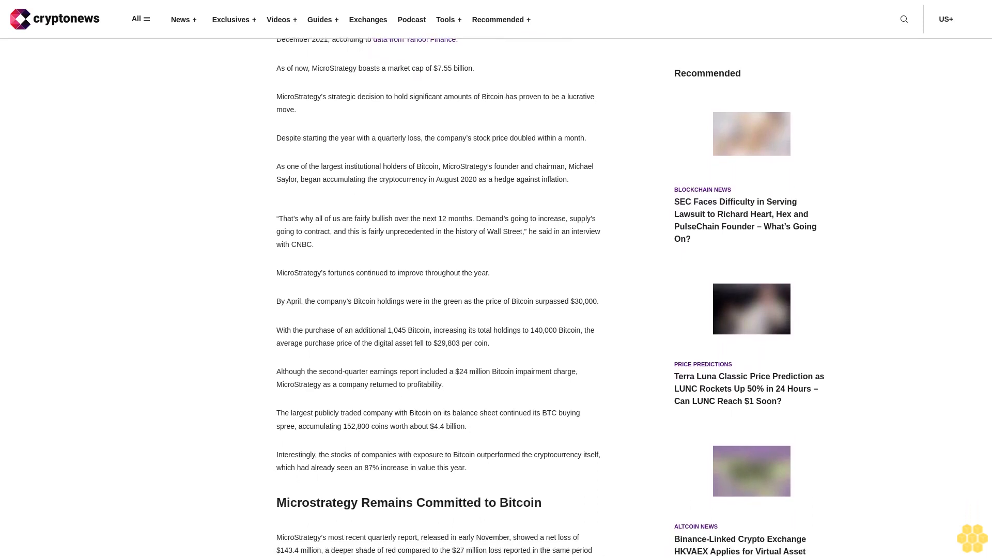
scroll("down", 3)
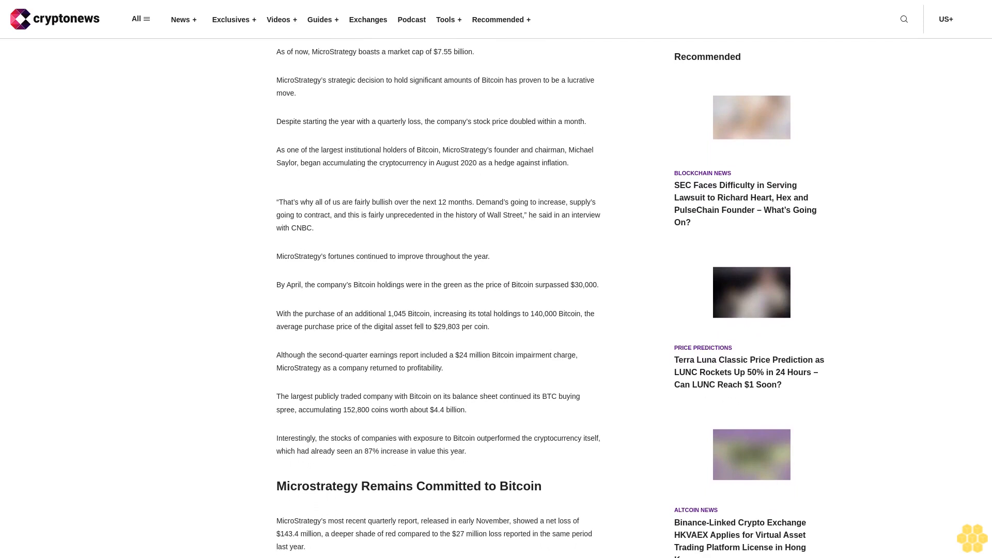
scroll("down", 3)
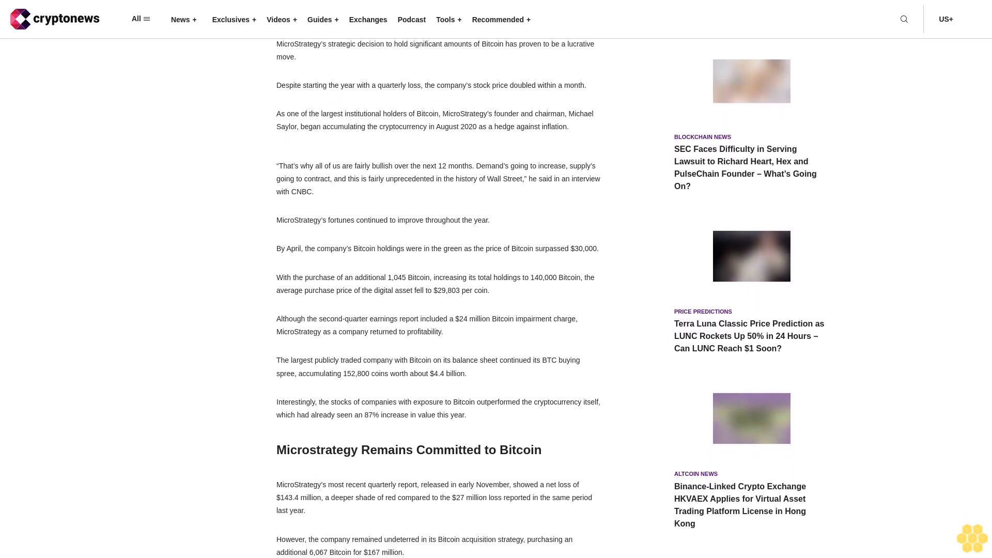
scroll("down", 3)
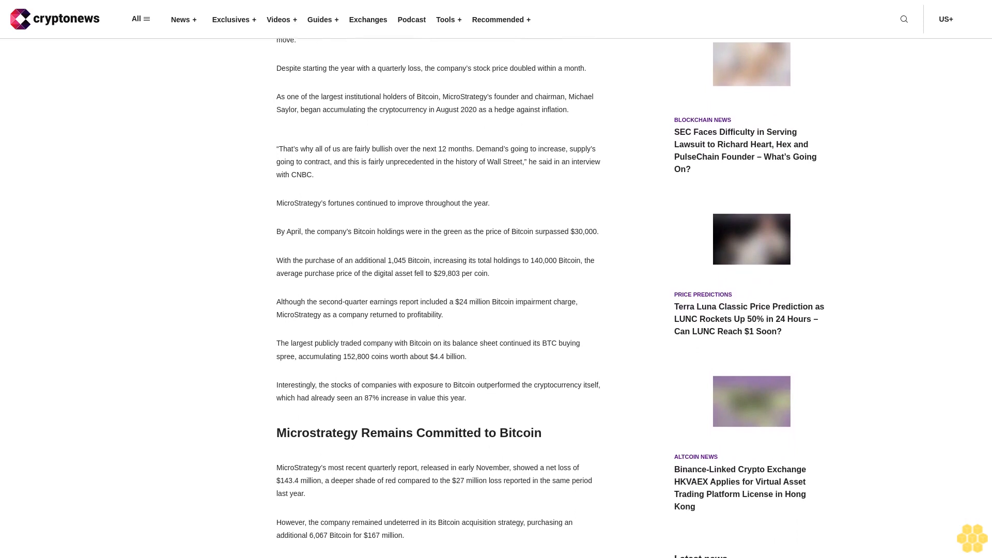
scroll("down", 3)
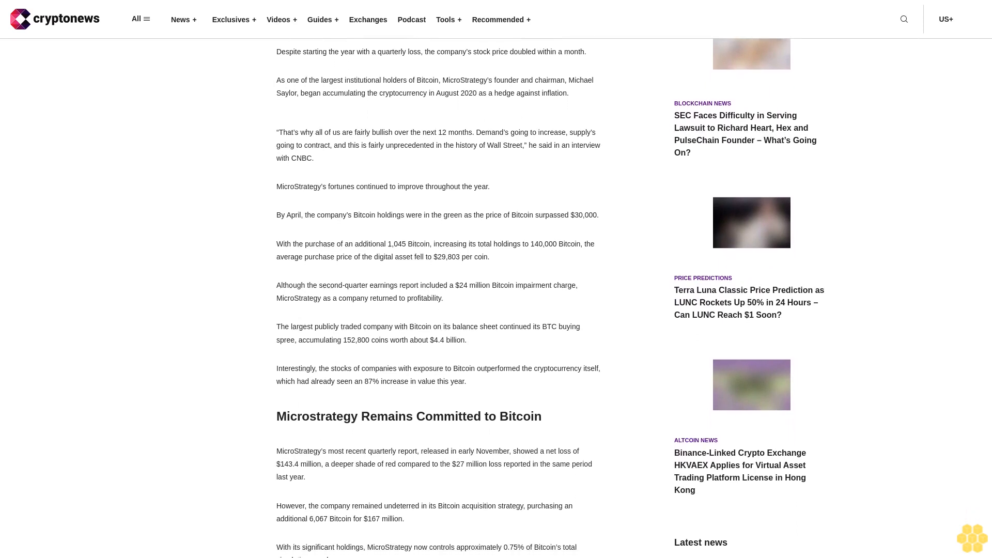
scroll("down", 3)
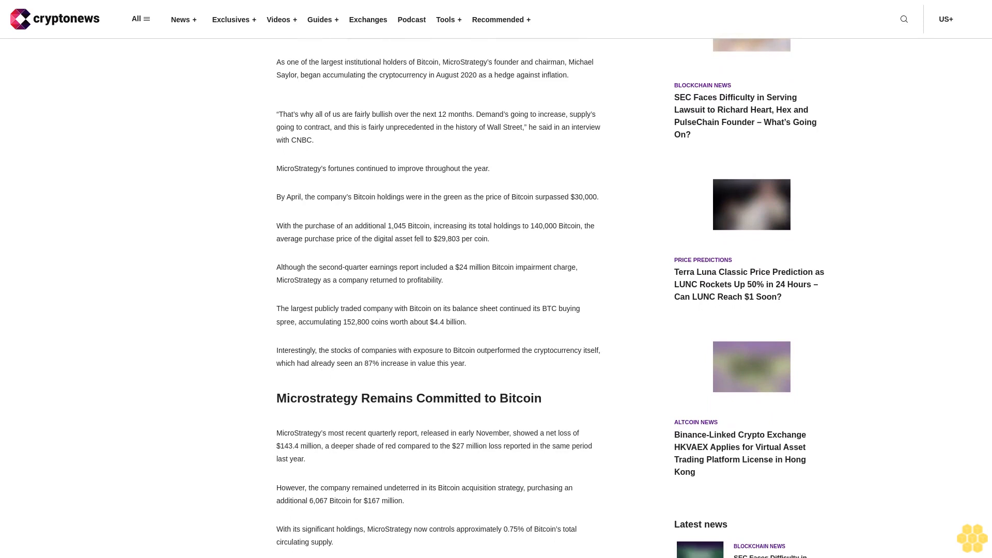
scroll("up", 3)
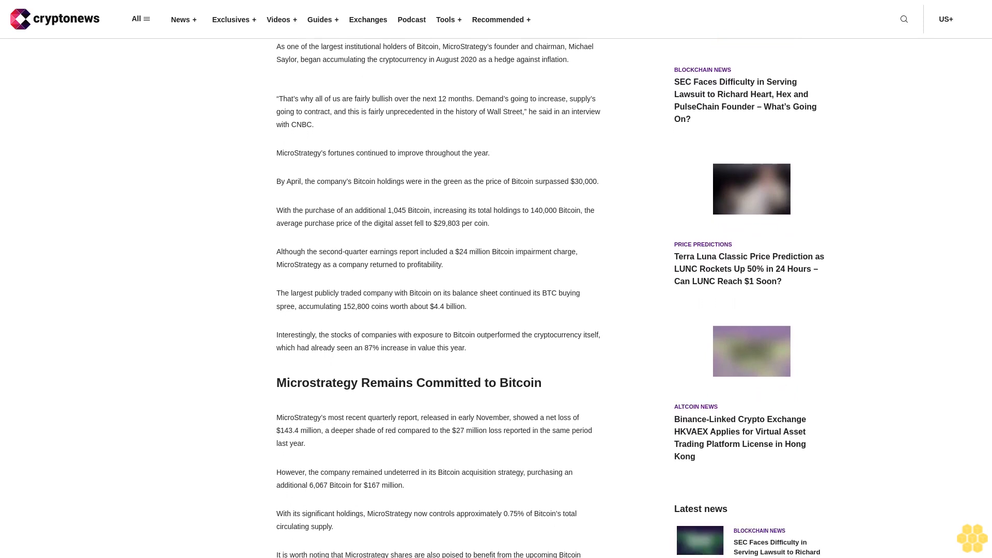
scroll("down", 3)
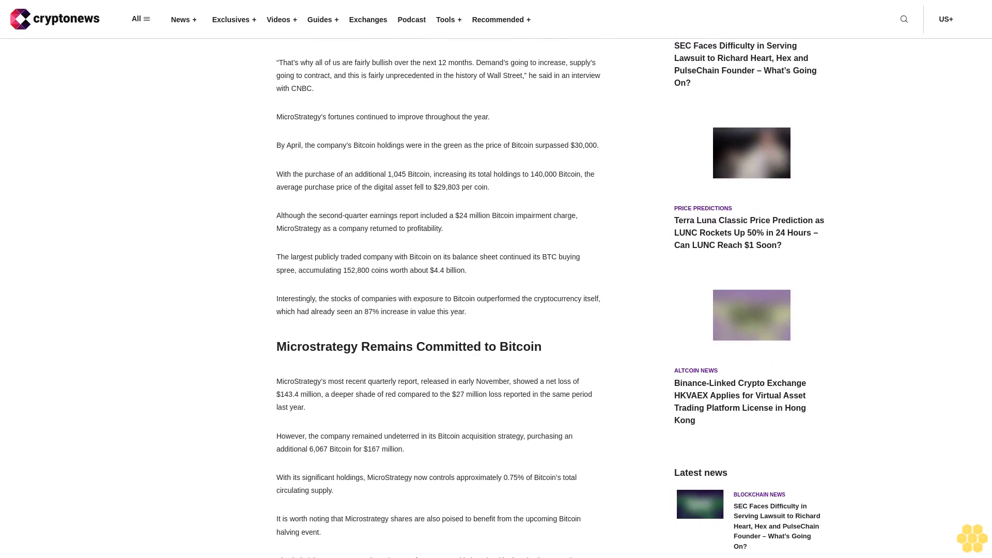
scroll("down", 3)
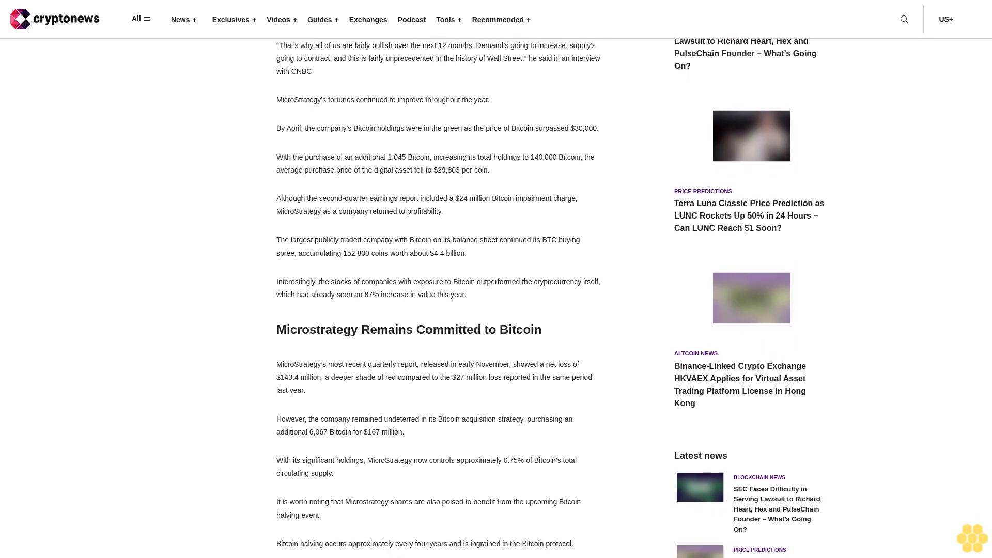
scroll("down", 3)
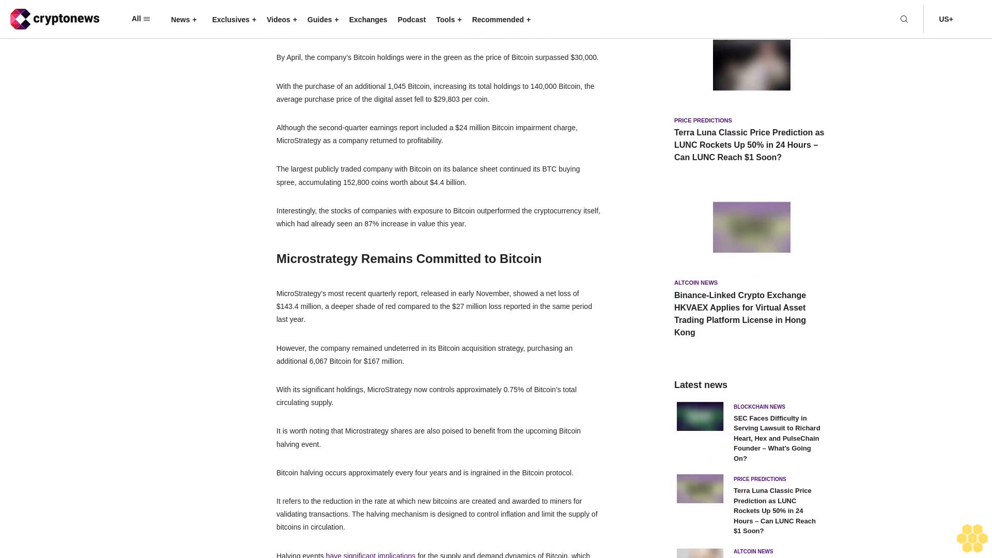
scroll("down", 3)
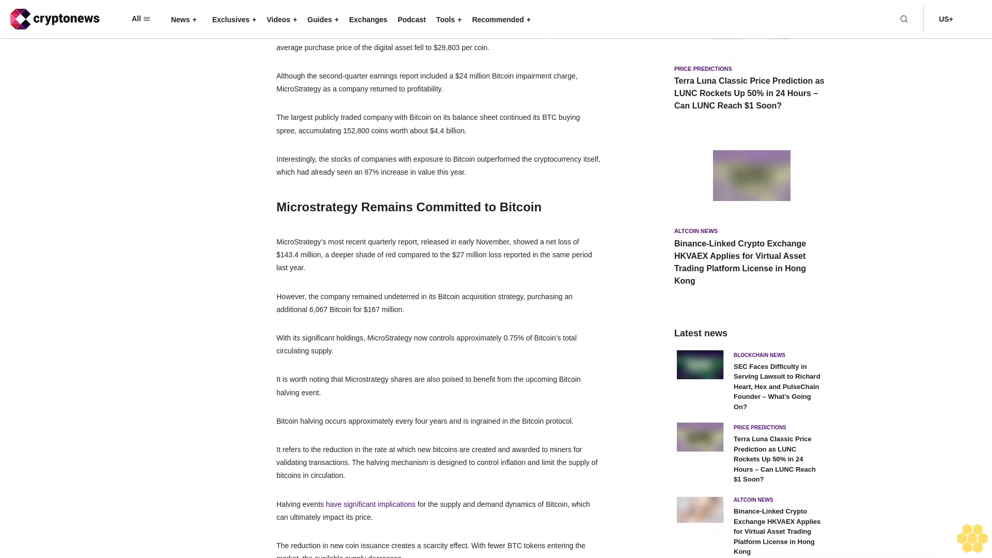
scroll("down", 3)
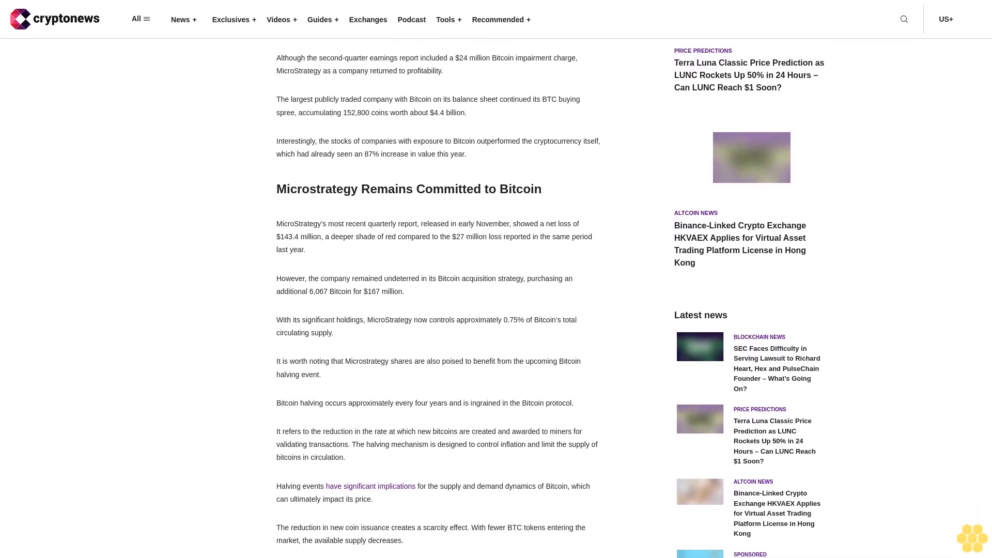
scroll("down", 3)
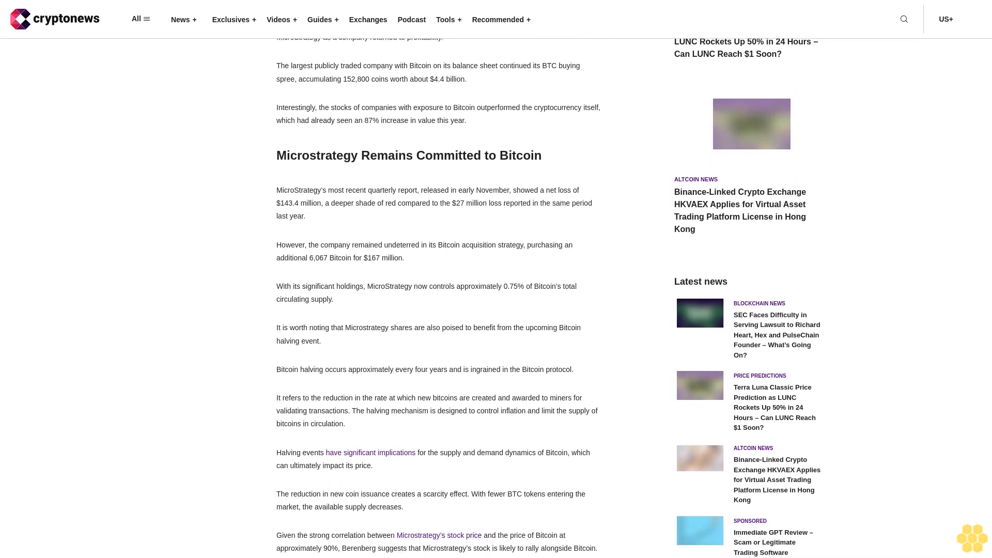
scroll("down", 3)
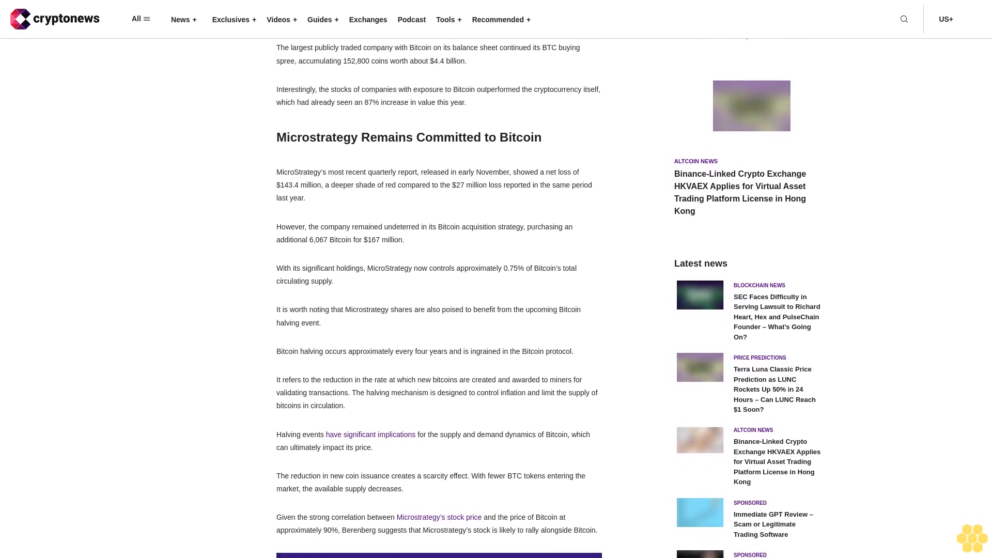
scroll("down", 3)
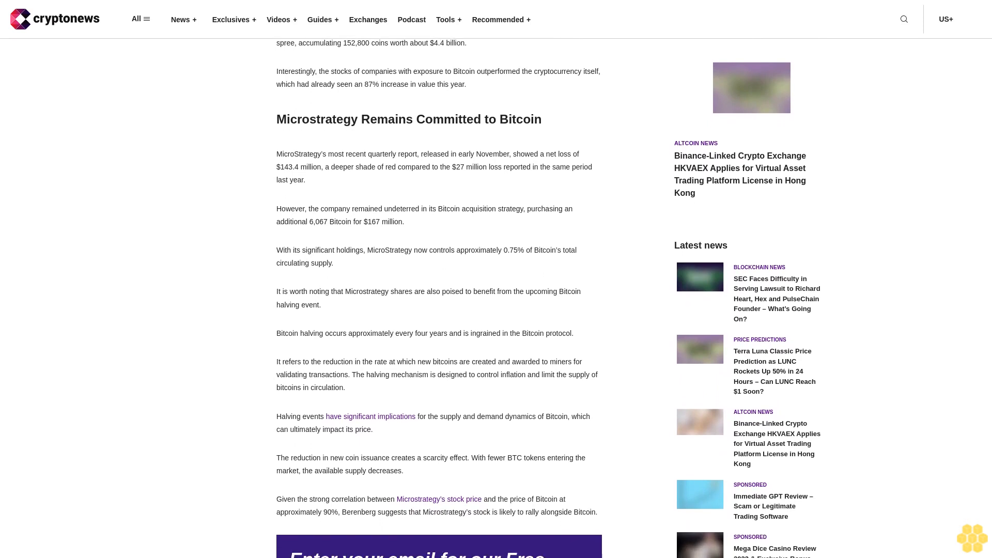
scroll("down", 3)
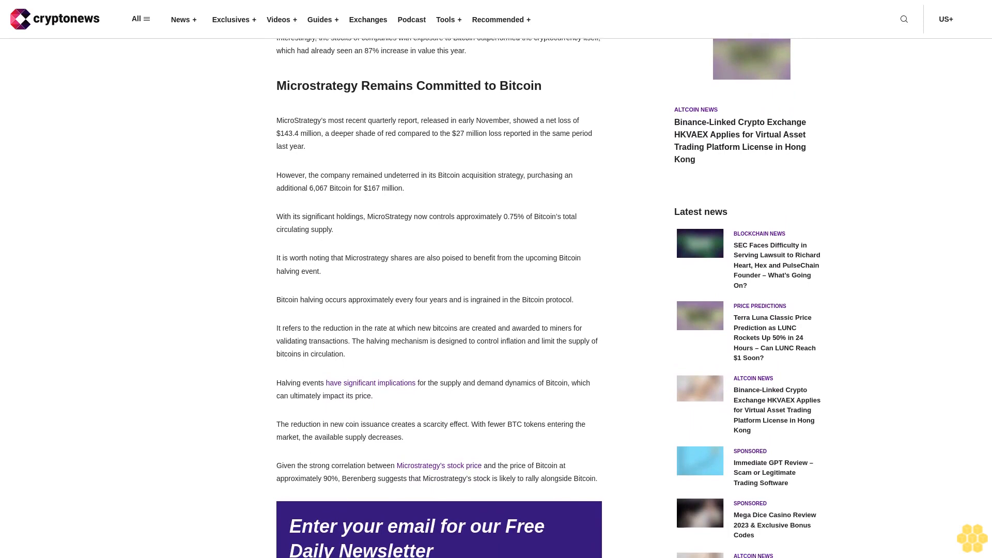
scroll("down", 3)
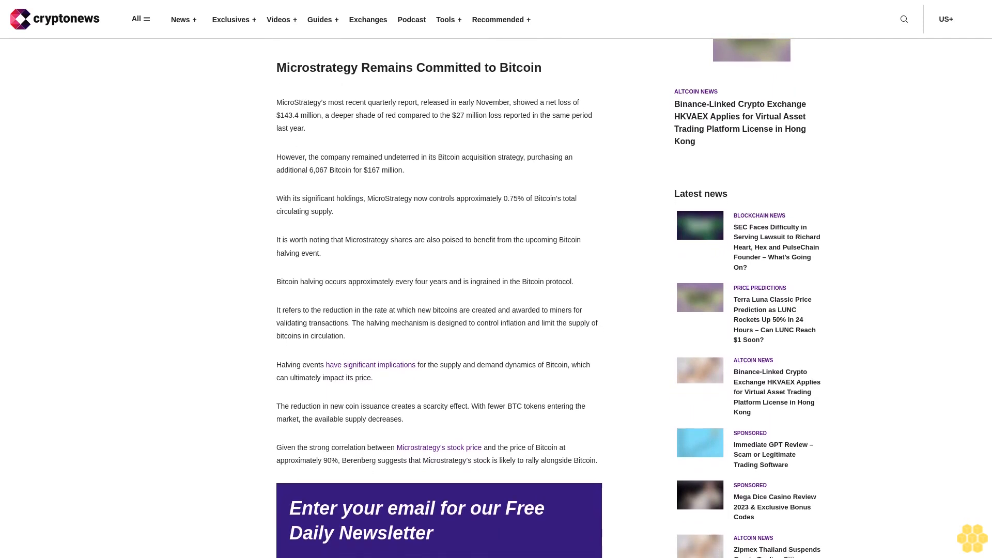
scroll("down", 3)
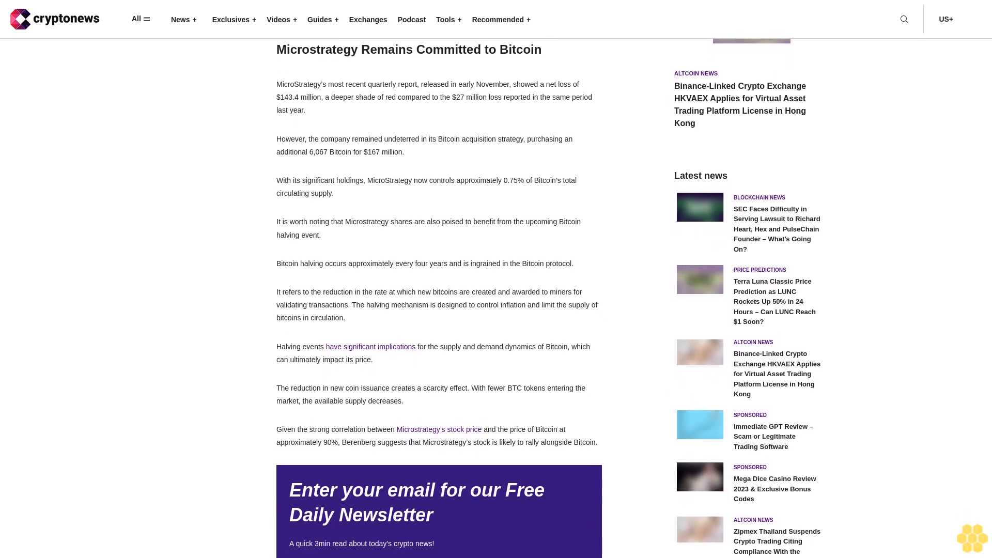
scroll("down", 3)
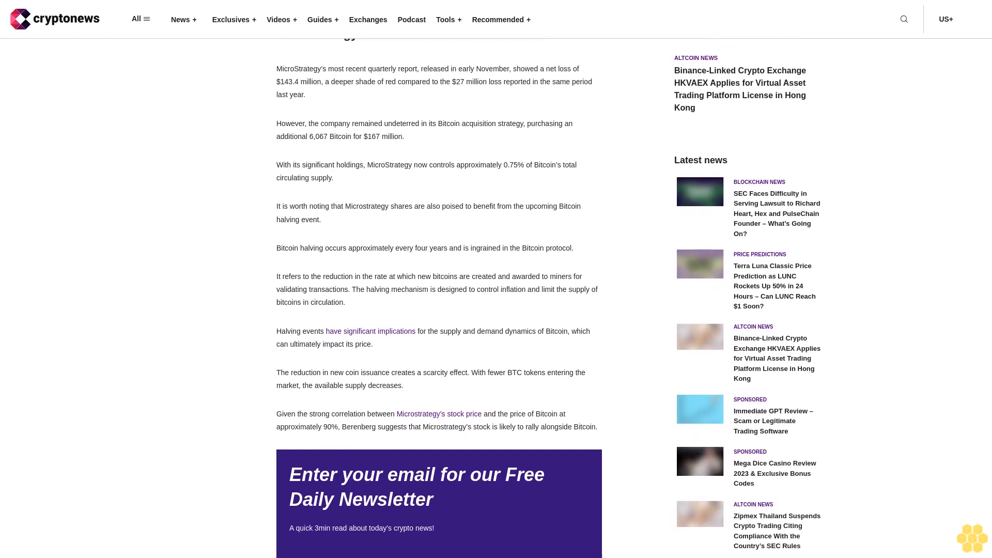
scroll("down", 3)
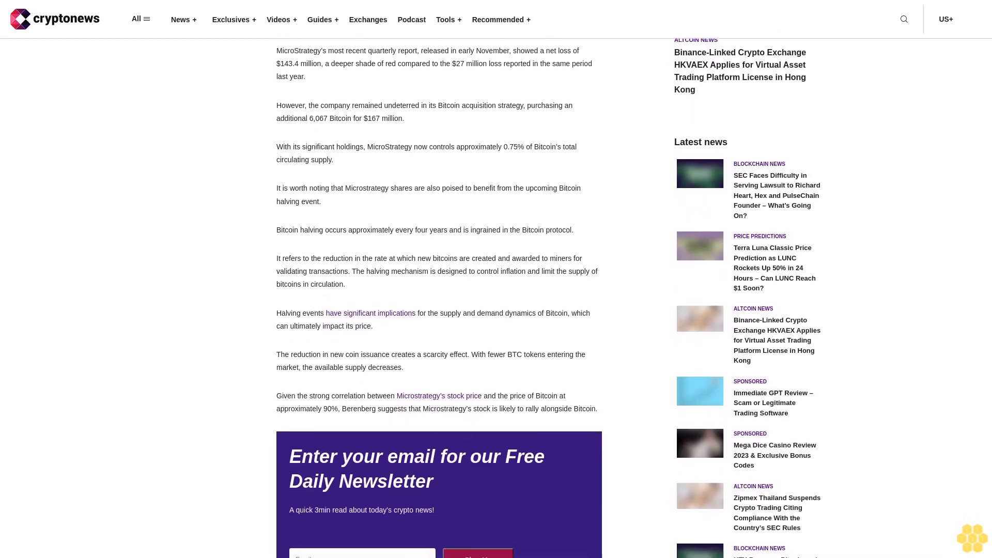
scroll("down", 3)
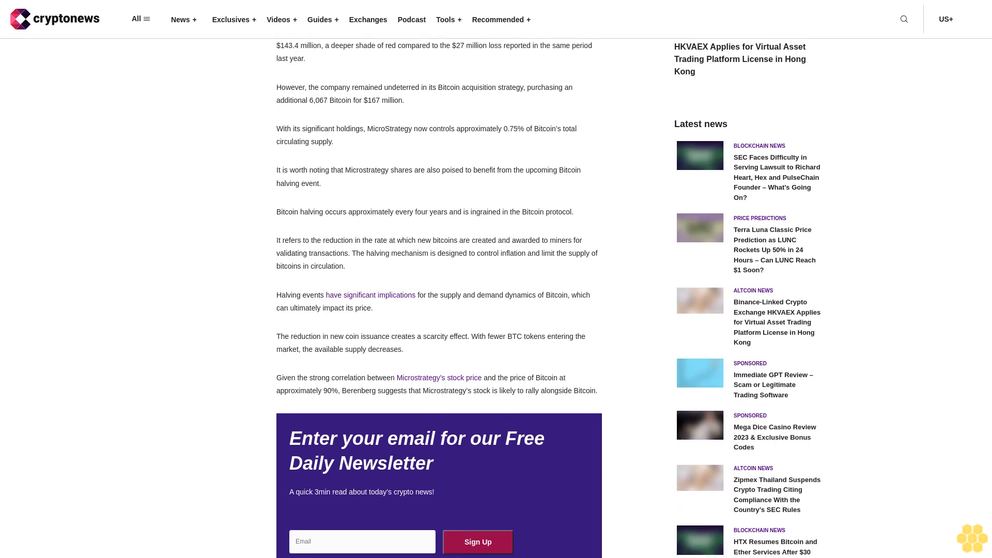
scroll("down", 3)
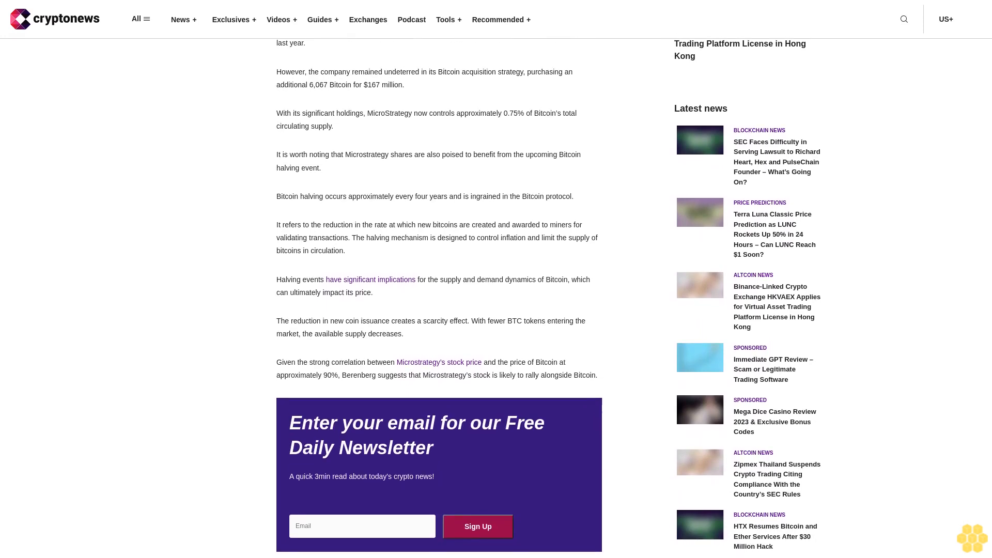
scroll("down", 3)
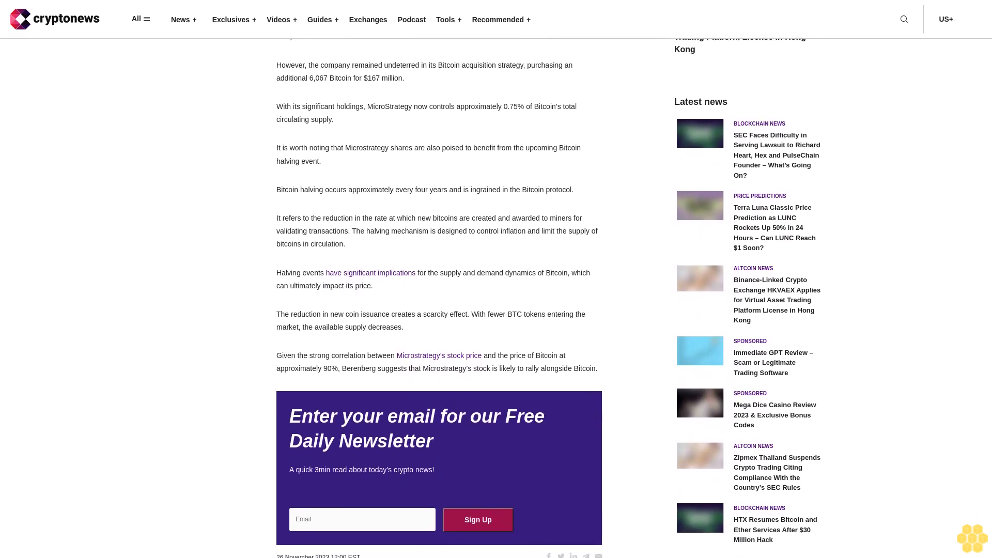